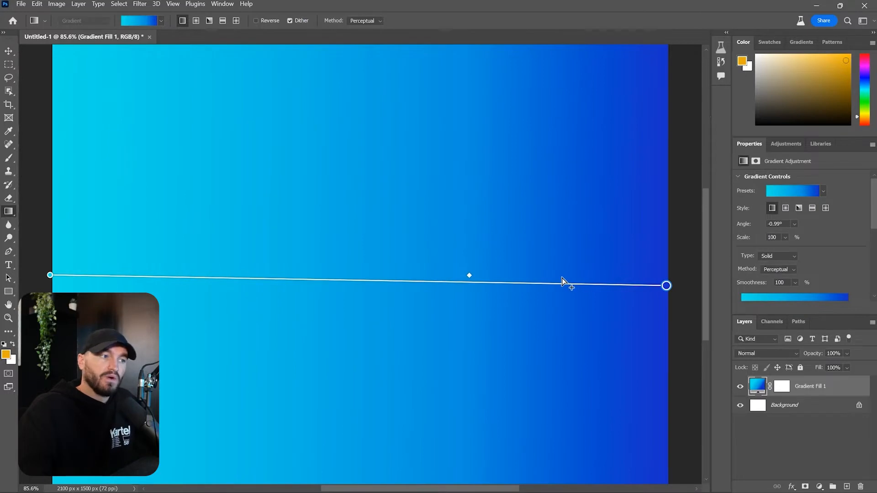
mouse_move(616, 296)
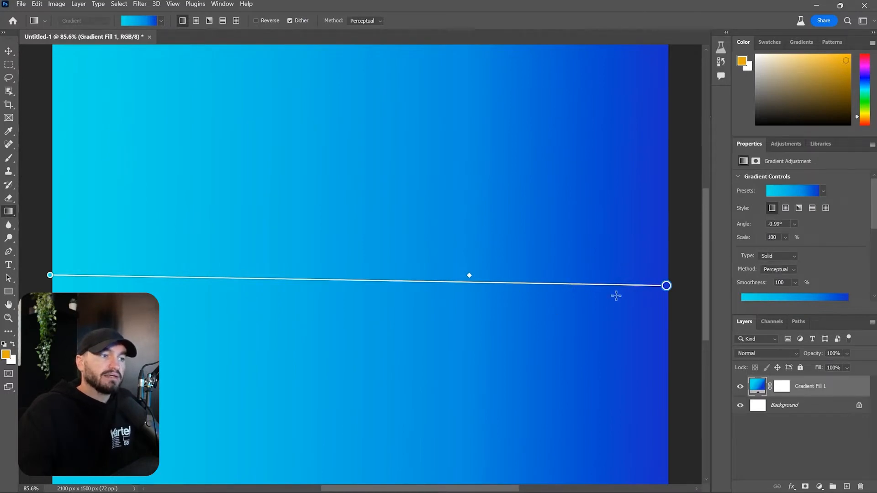
mouse_move(651, 294)
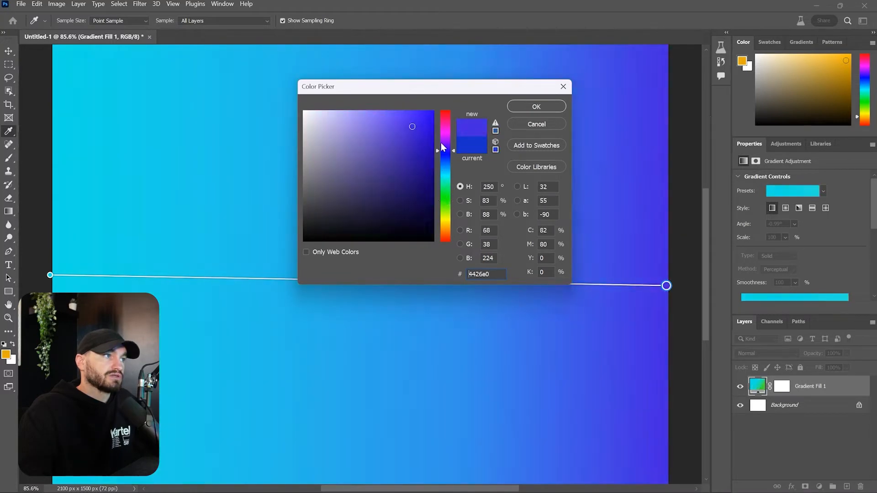
Confirm the violet-blue end colour and select the fill layer's mask
left_click(535, 107)
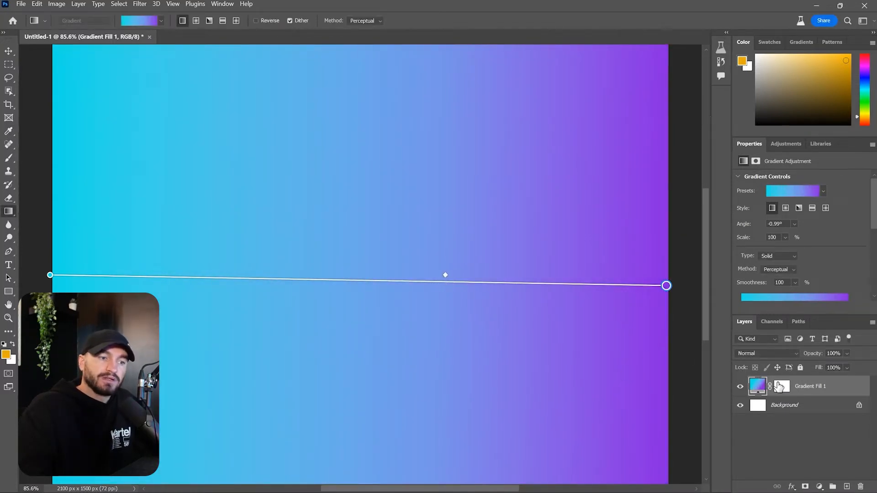
left_click(781, 386)
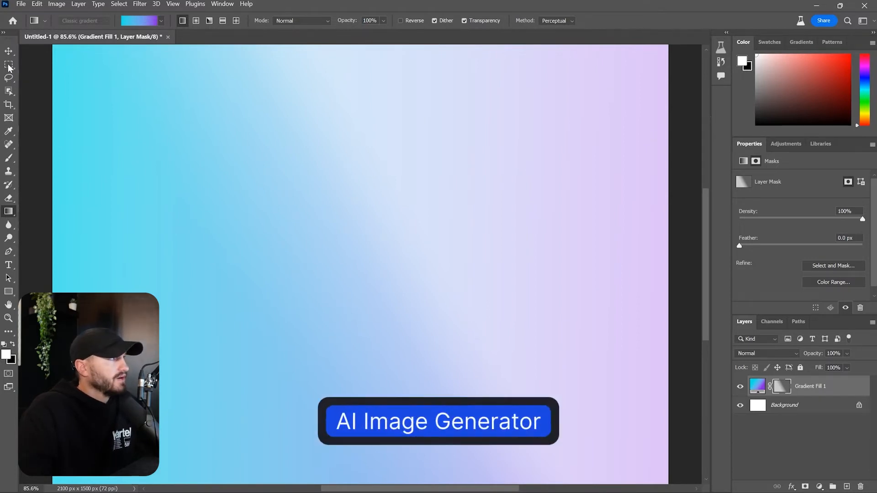
Open Filter > Neural Filters, converting the gradient fill layer to a smart object
left_click(139, 4)
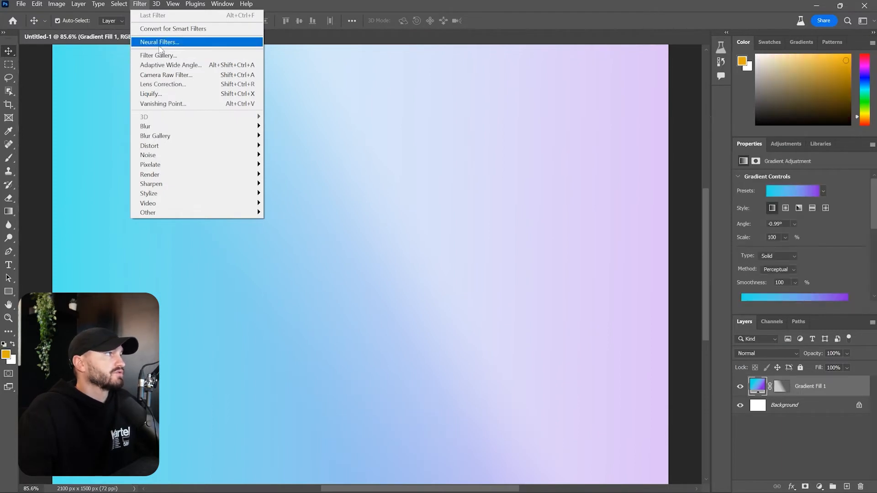
left_click(159, 42)
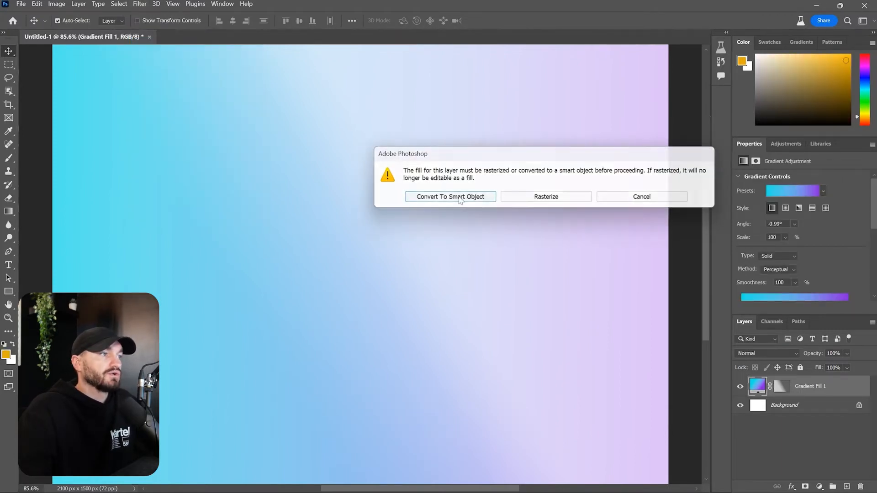
left_click(451, 197)
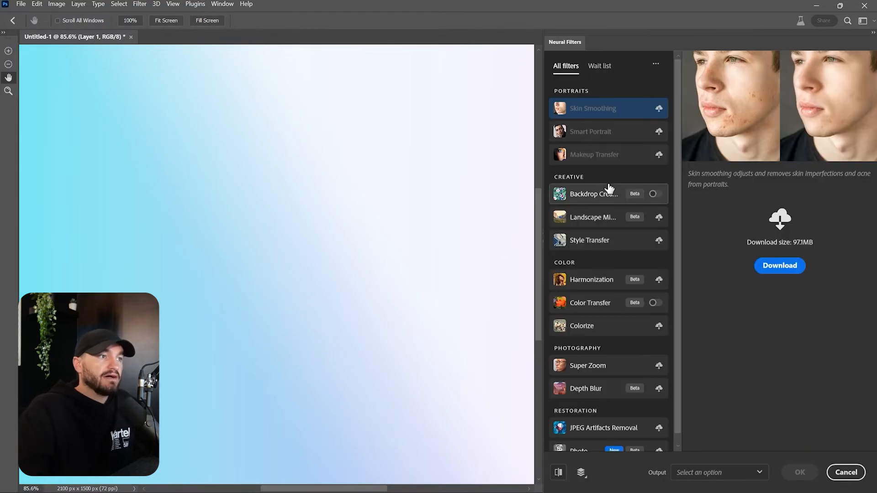
Enable Backdrop Creator, generate 'Gold and black paint swirling' backdrops, and preview the first
left_click(593, 193)
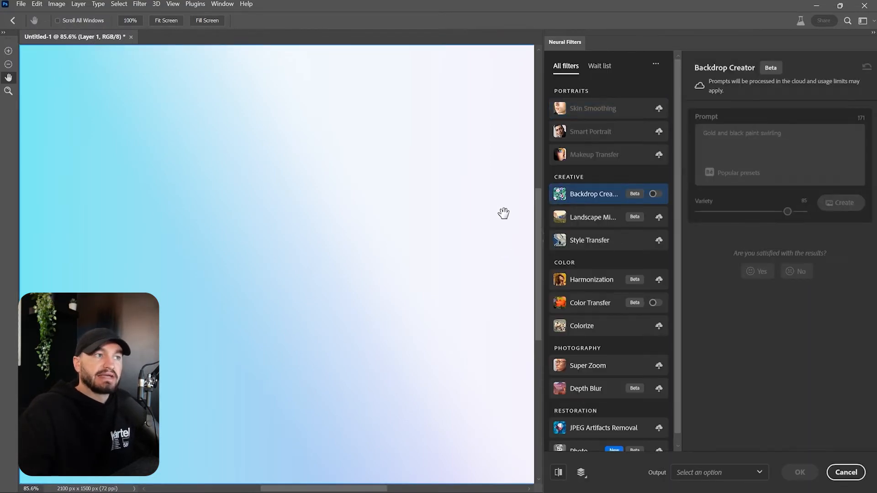
left_click(655, 193)
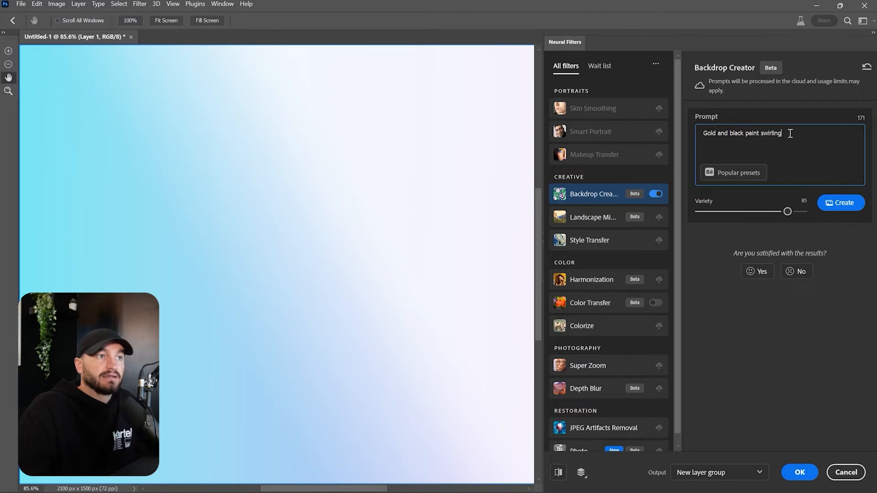
left_click(841, 202)
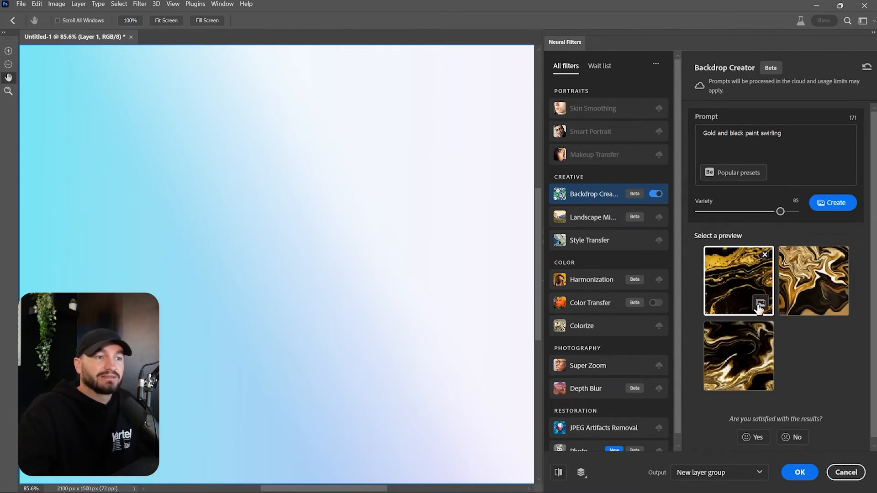
left_click(738, 280)
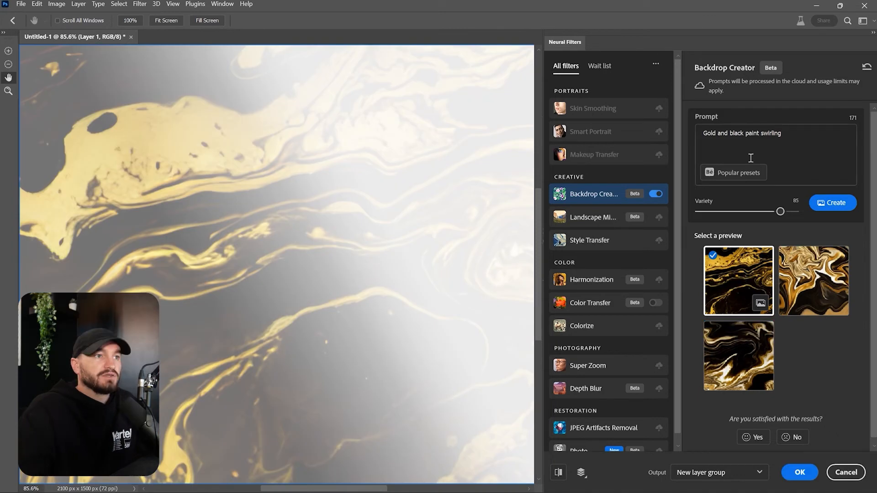
Preview a neon '80s synthwave glitch art neon sun rays' backdrop, then select the prompt for replacement
left_click(733, 173)
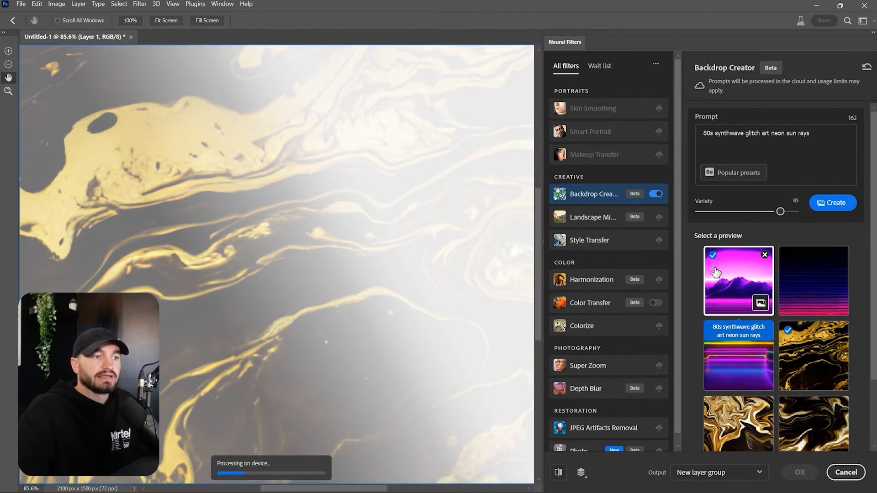
left_click(738, 280)
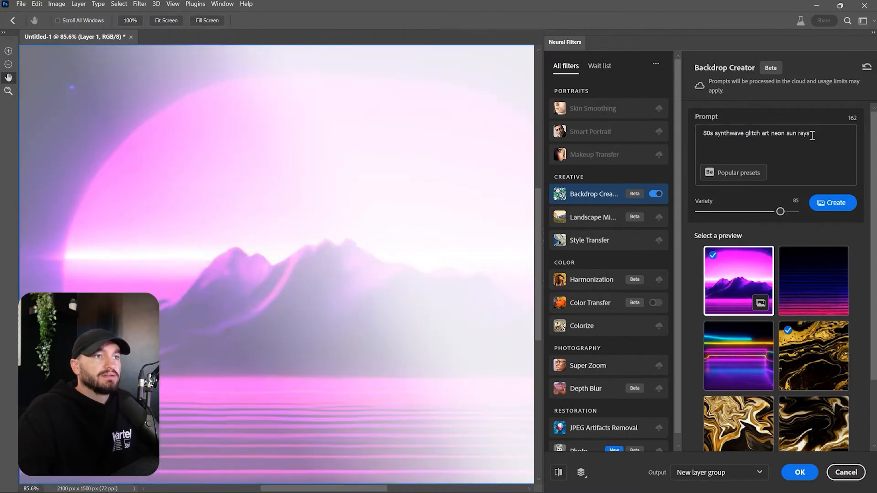
triple_click(757, 133)
type("ca")
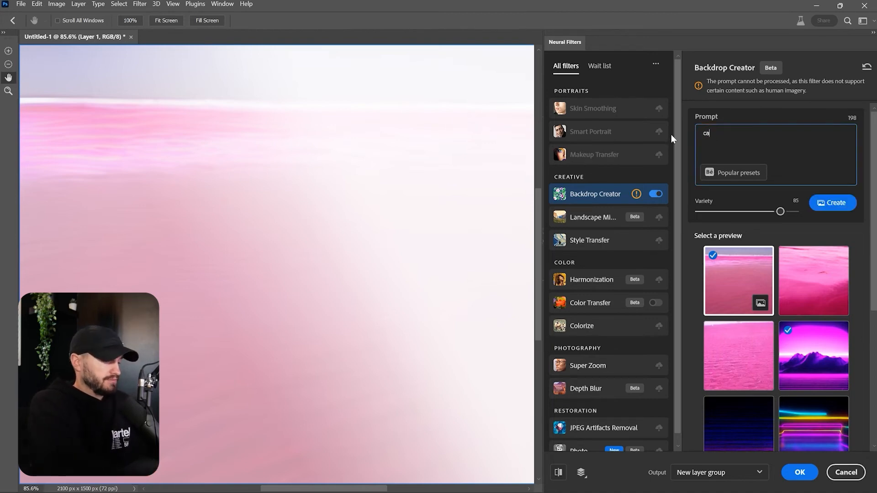
Generate 'cars' backdrops, preview the third seat-filled one, and clear the prompt
left_click(832, 202)
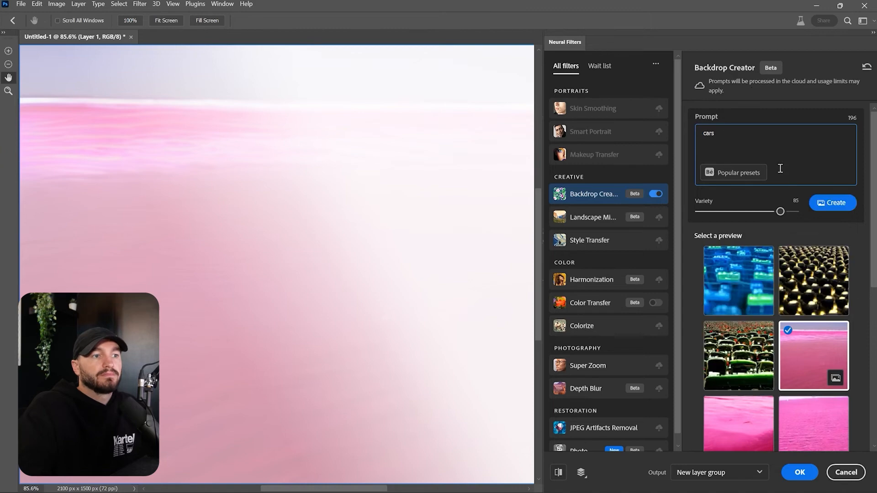
left_click(737, 356)
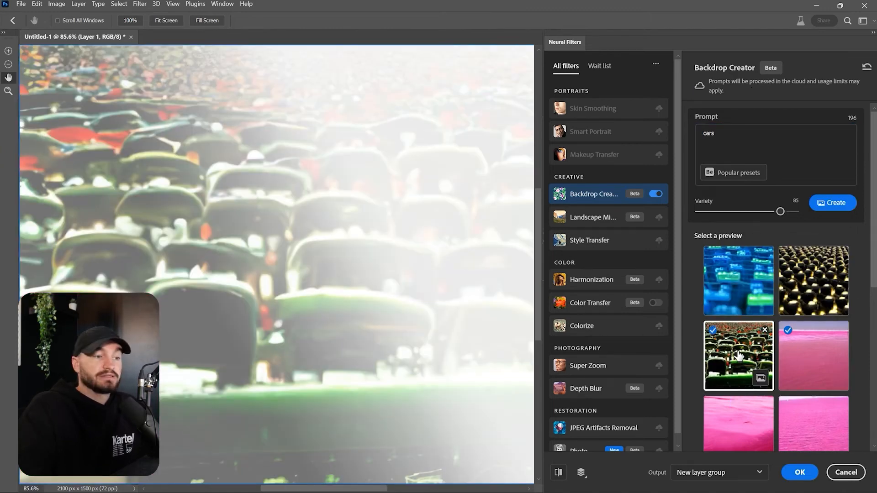
triple_click(709, 133)
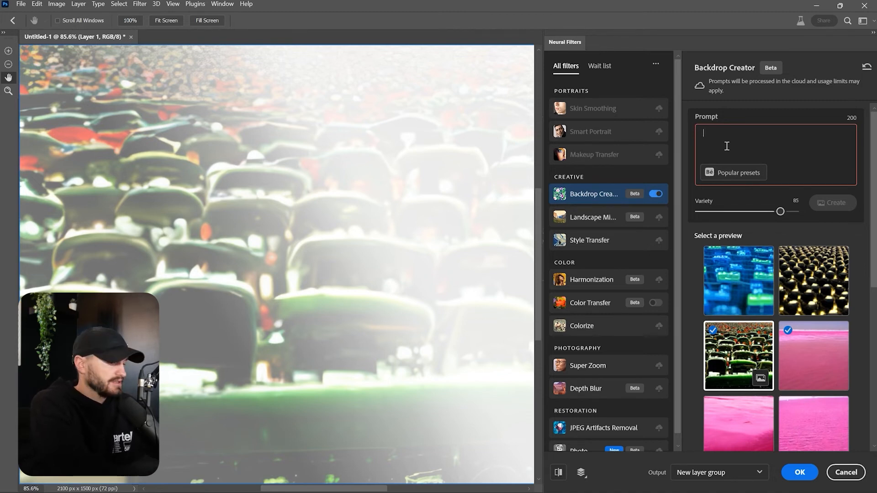
Generate 'abstract background' backdrops and apply the rainbow light-streak one as a new layer group
type("abstract background")
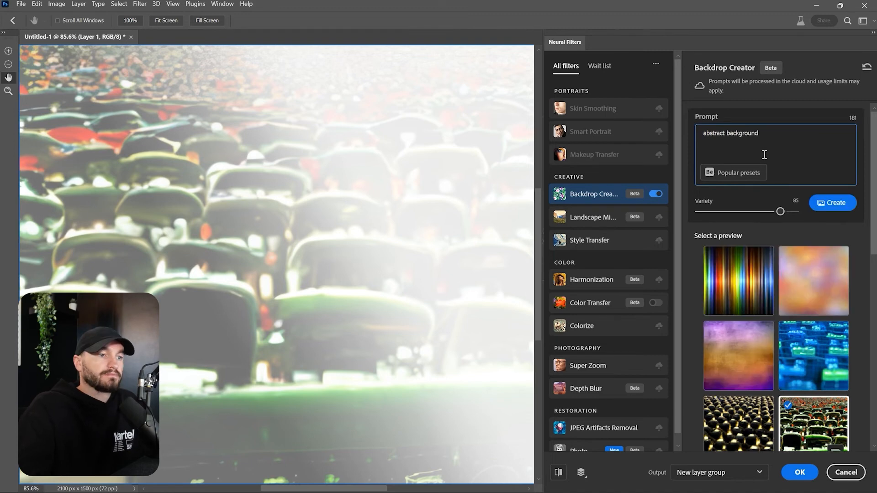
left_click(738, 280)
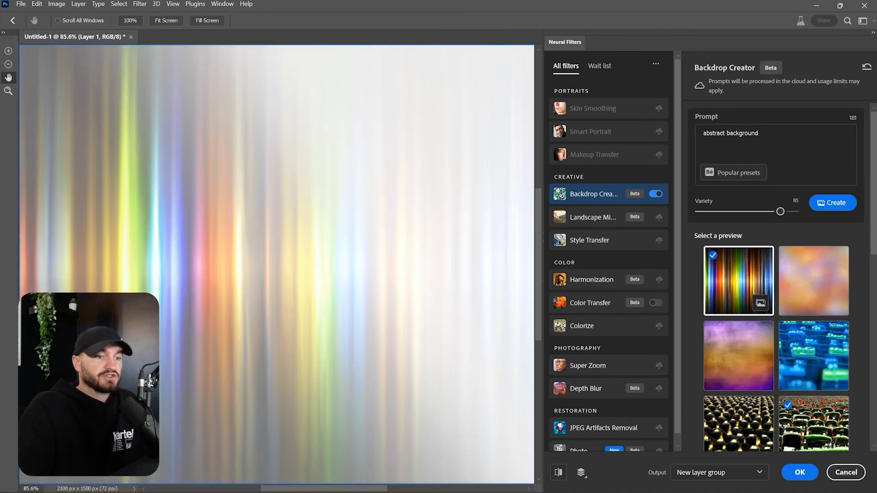
left_click(799, 472)
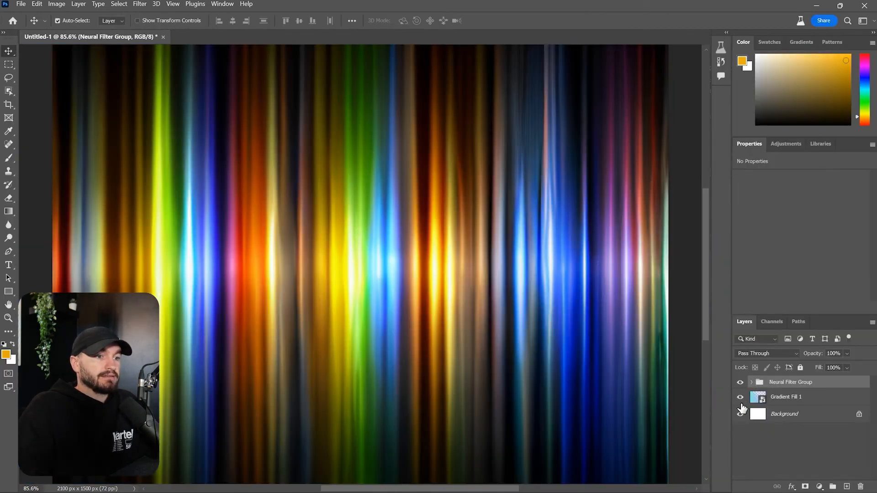
left_click(751, 382)
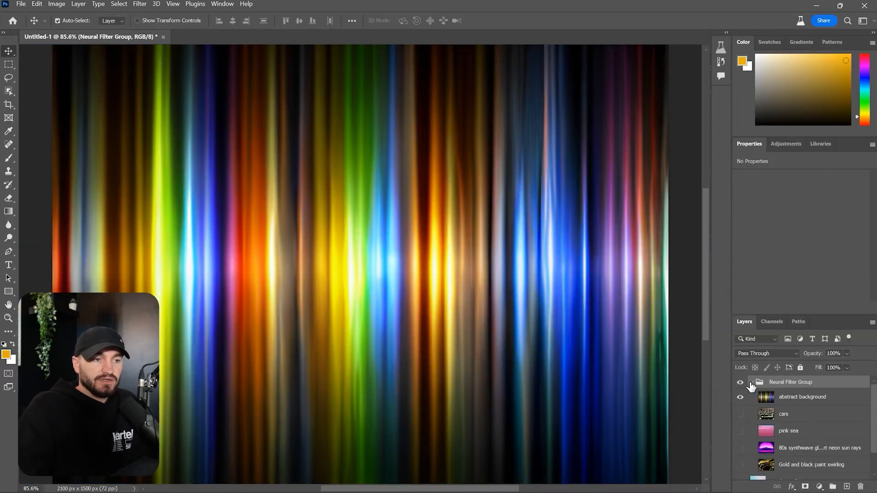
left_click(784, 414)
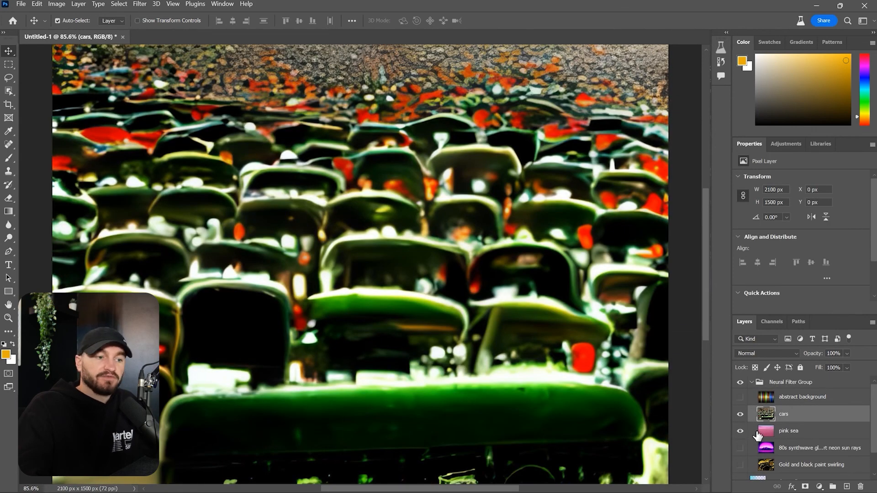
left_click(791, 382)
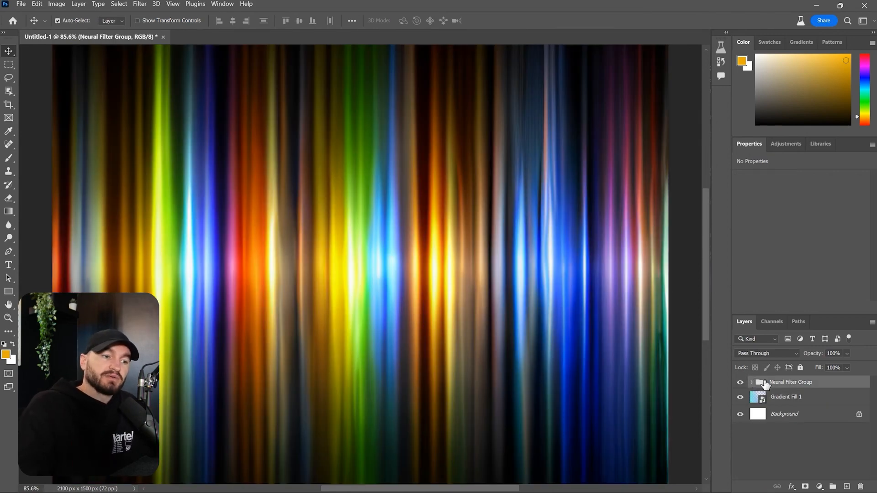
mouse_move(763, 382)
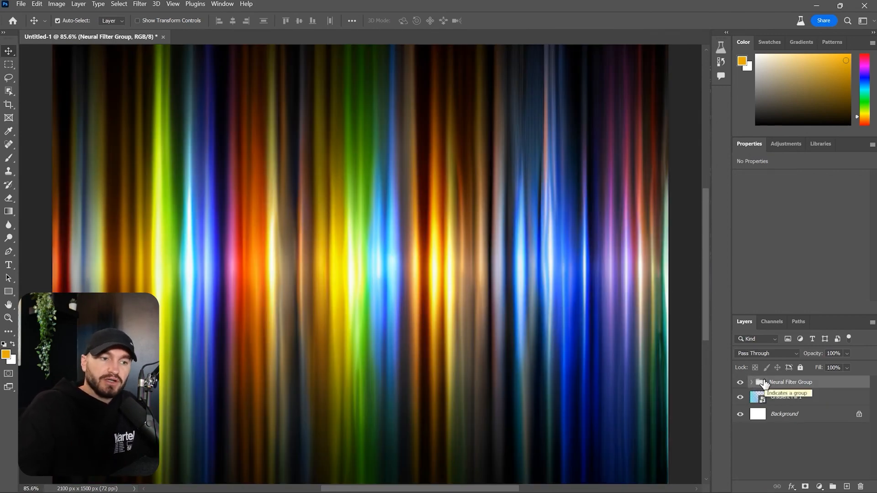